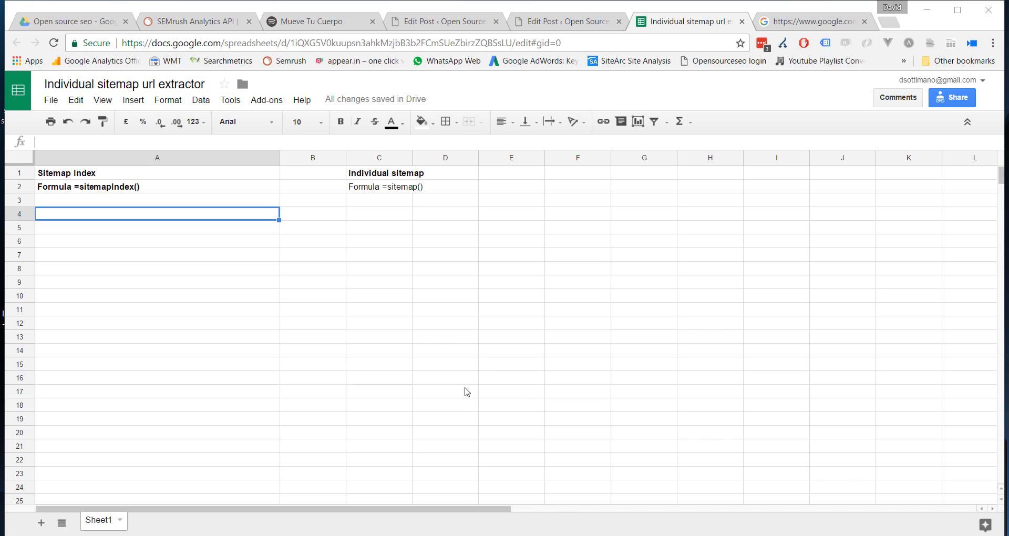
mouse_move(483, 308)
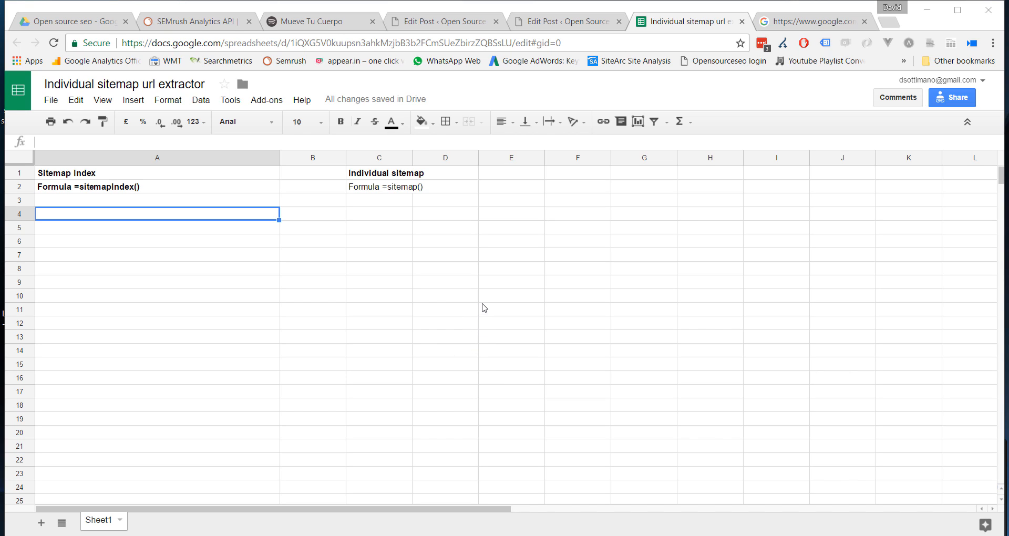
mouse_move(522, 318)
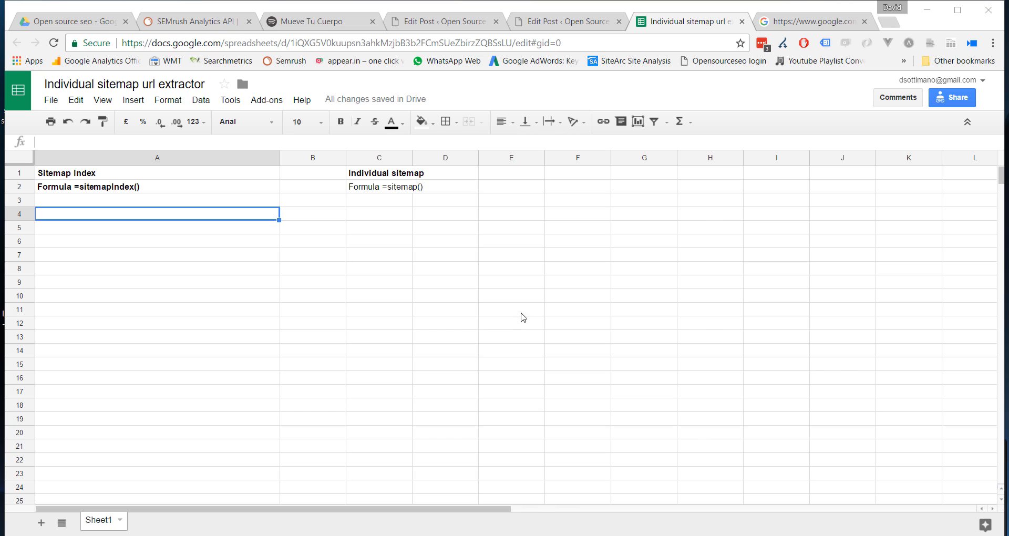
mouse_move(830, 6)
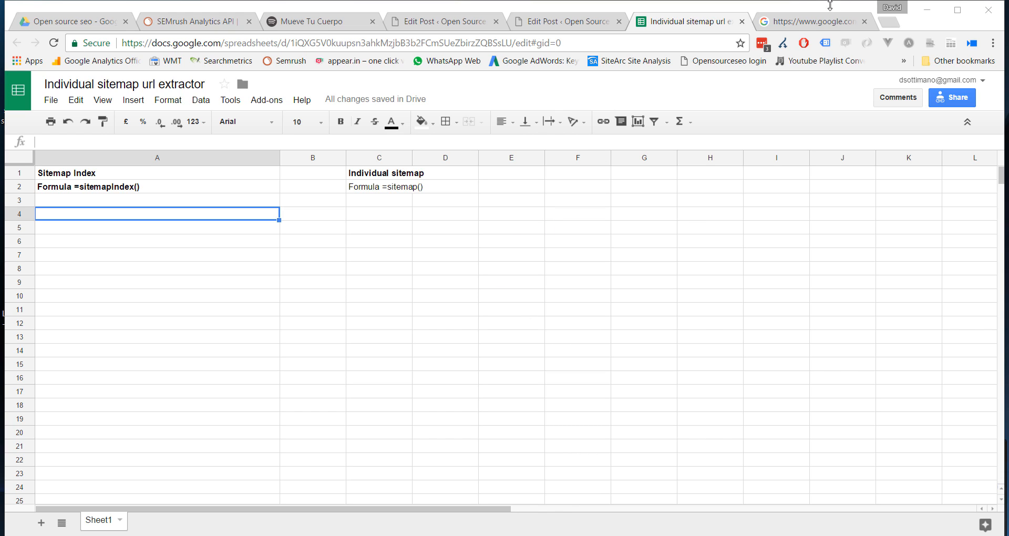
click(806, 21)
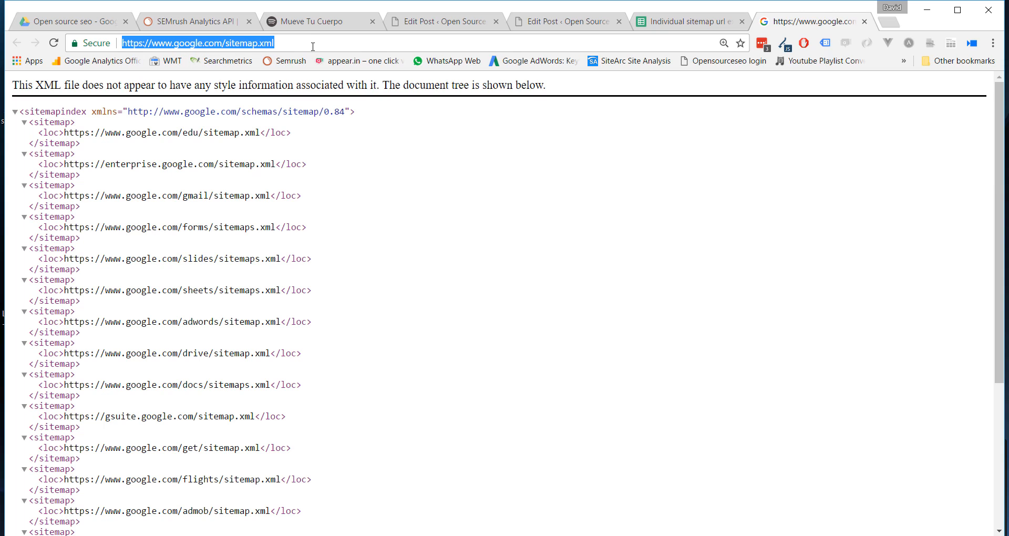
mouse_move(616, 43)
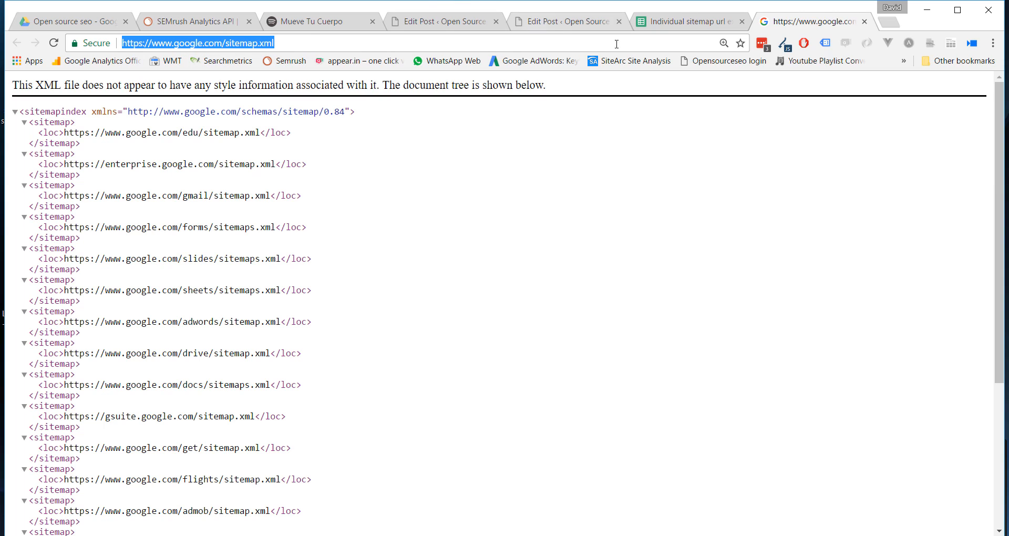
click(685, 21)
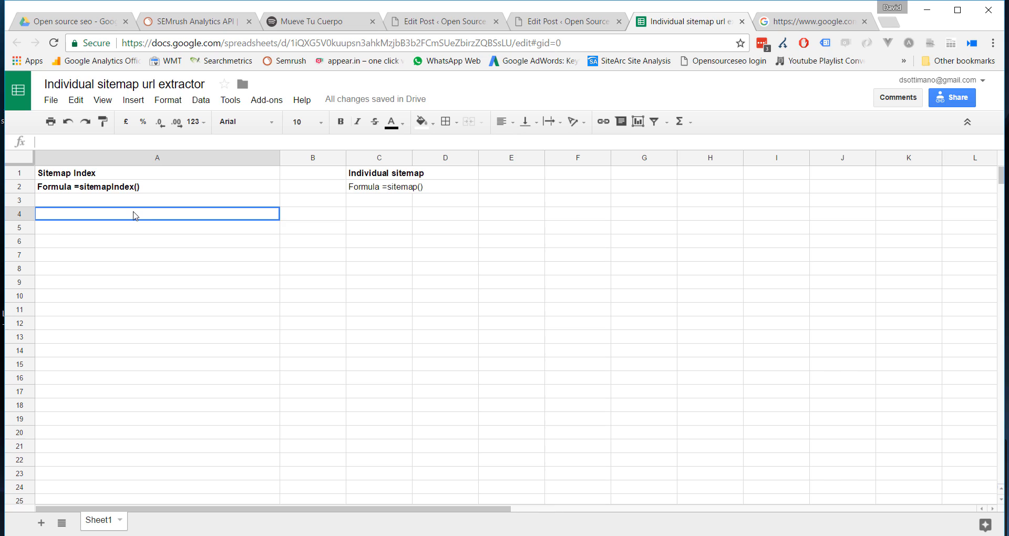
mouse_move(386, 189)
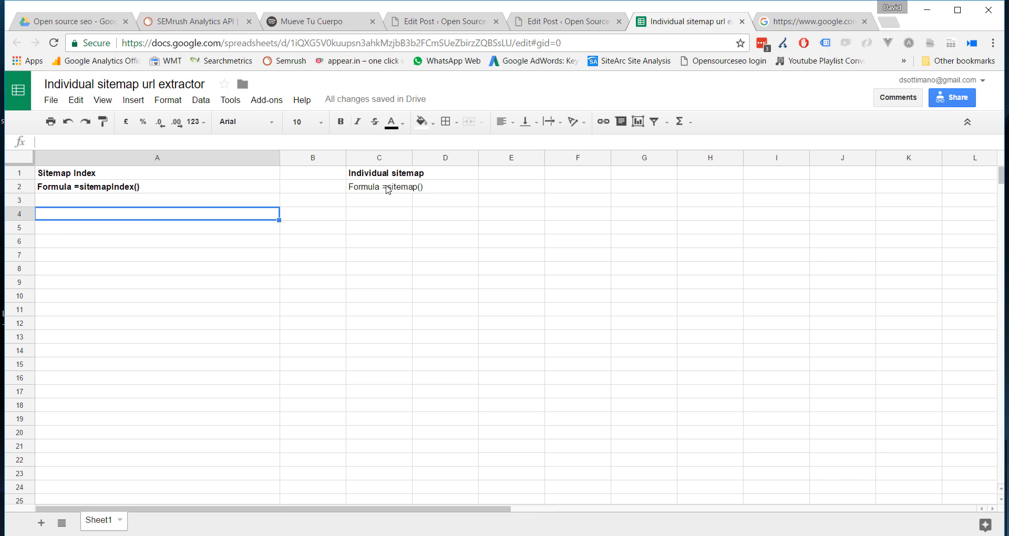
text(=sitemapIndex()
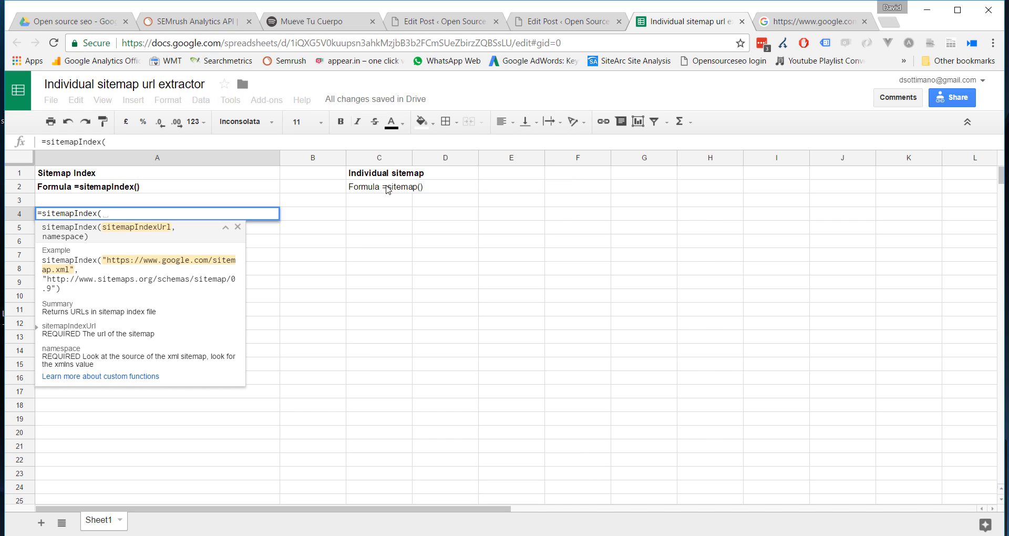
text("https://www.google.com/sitemap.xml")
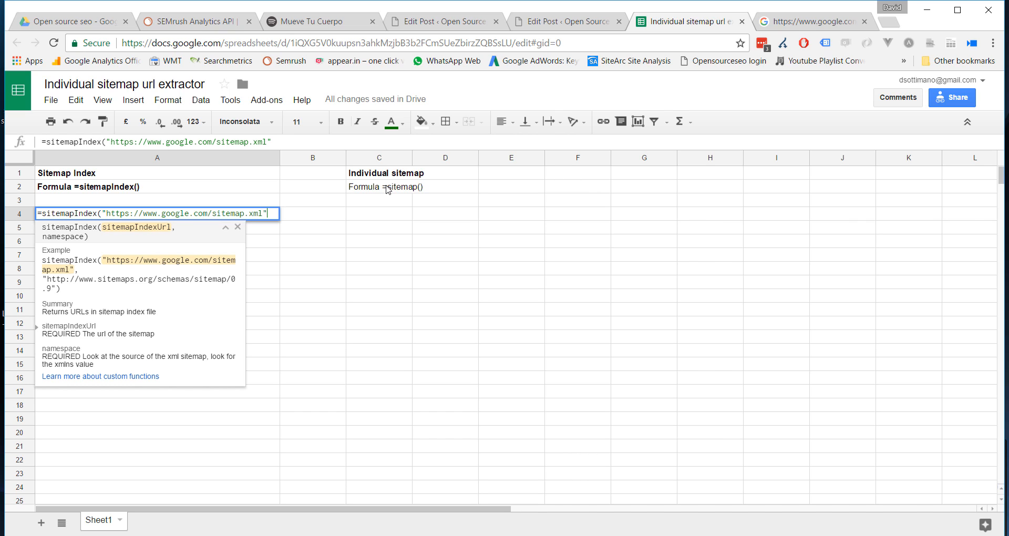
Copy the xmlns namespace address from the sitemap index page and return to Sheets.
click(813, 21)
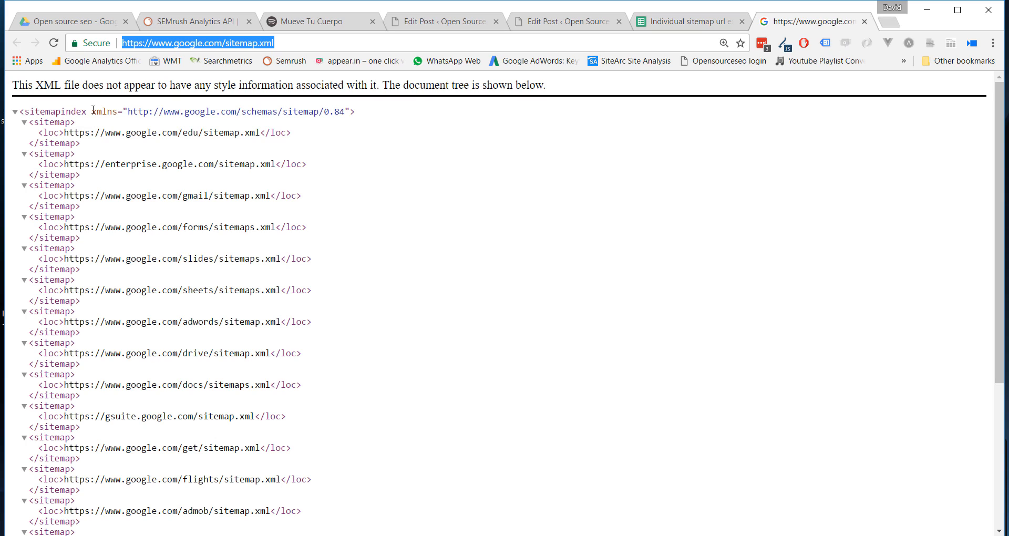
double_click(103, 112)
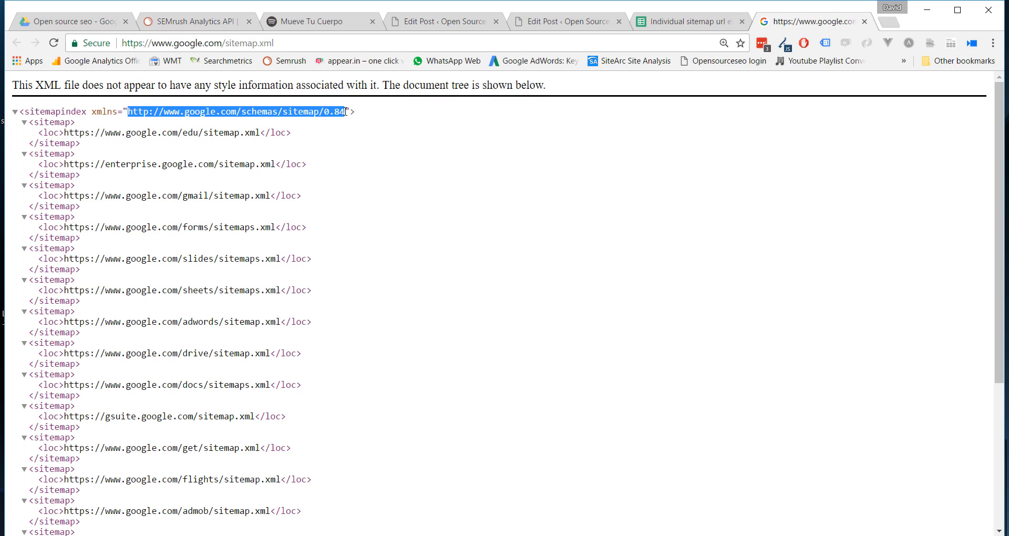
click(685, 21)
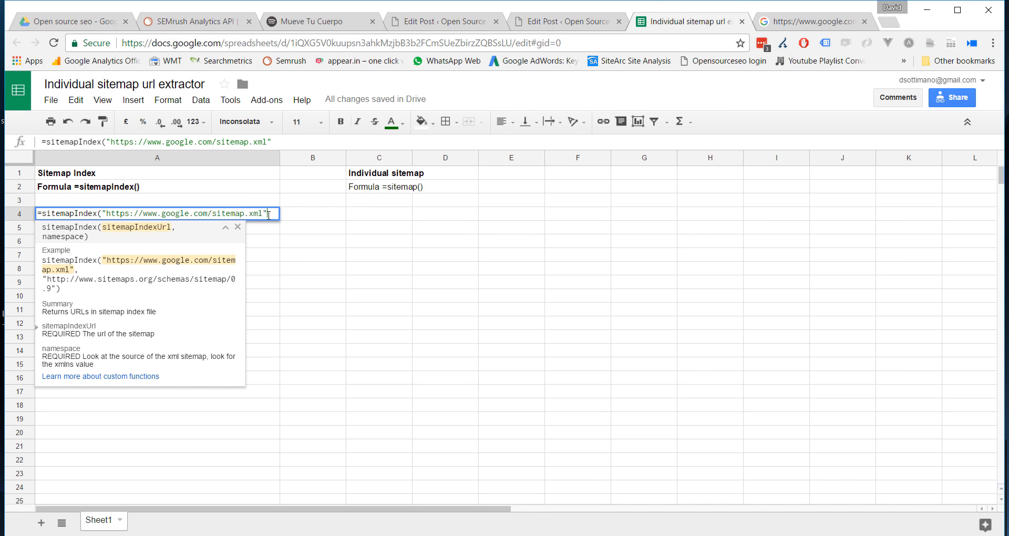
text(,"http://www.google.com/schemas/sitemap/0.84)
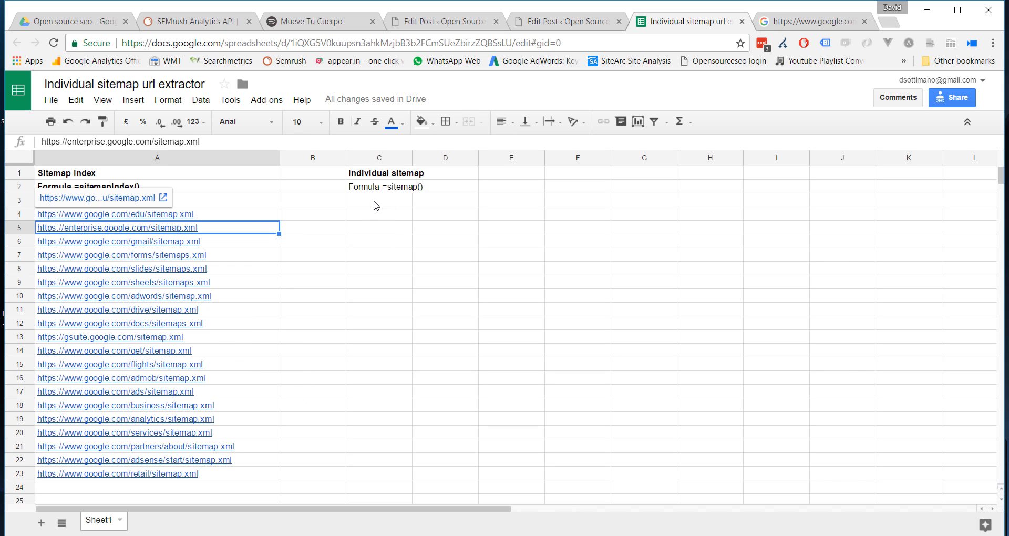
mouse_move(252, 222)
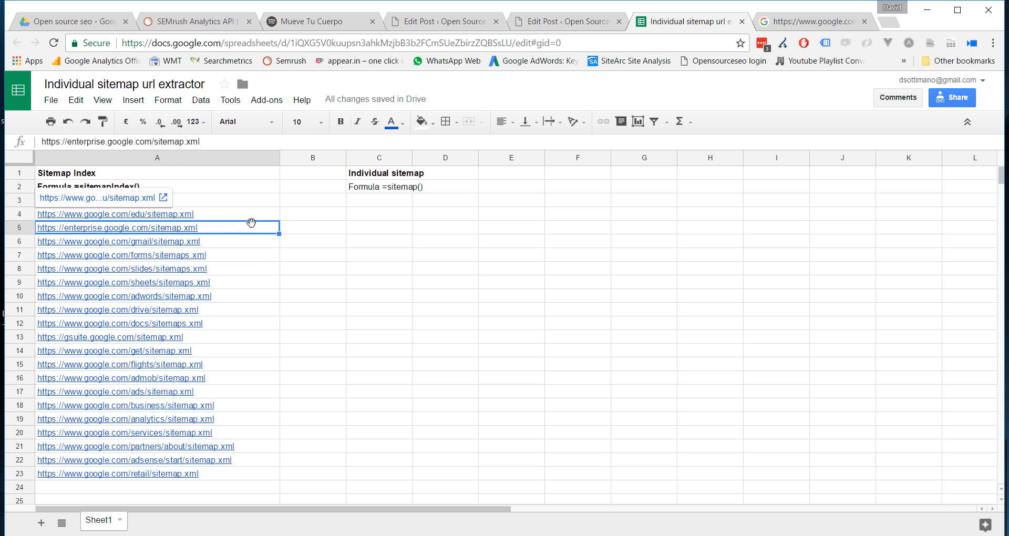
click(379, 213)
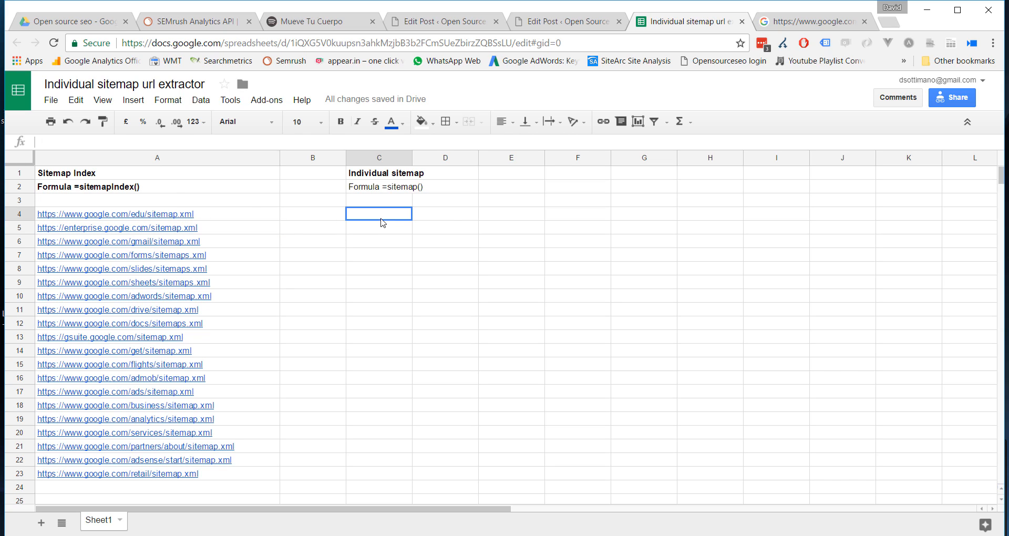
mouse_move(303, 223)
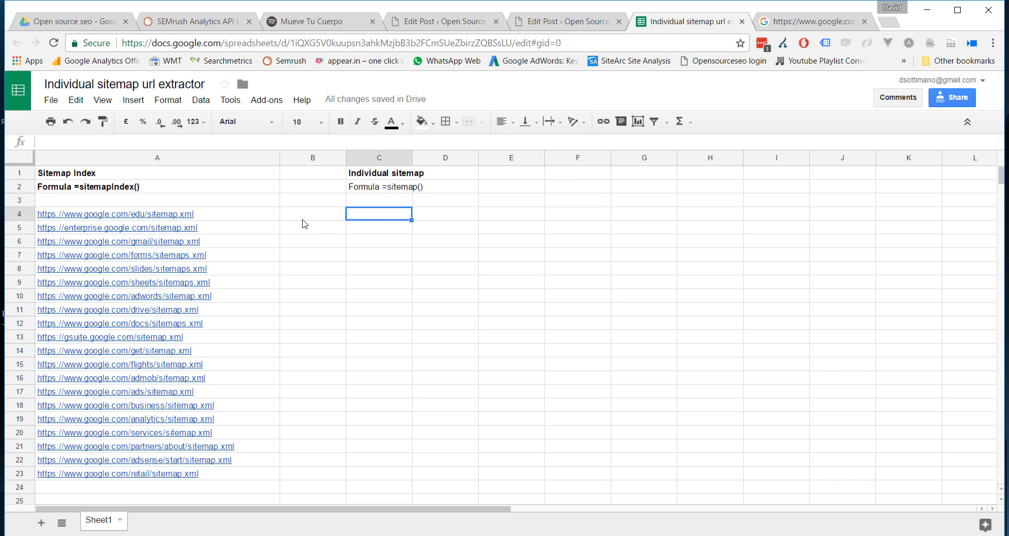
Begin =sitemap( in C4 referencing the first sitemap URL in A4 with an opening quote for the namespace.
text(=)
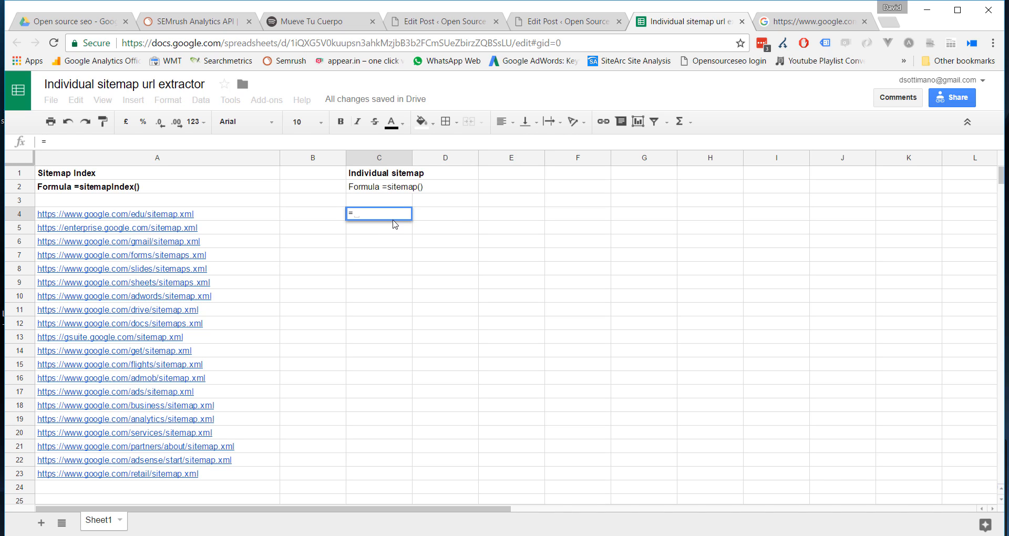
text(=sitemap()
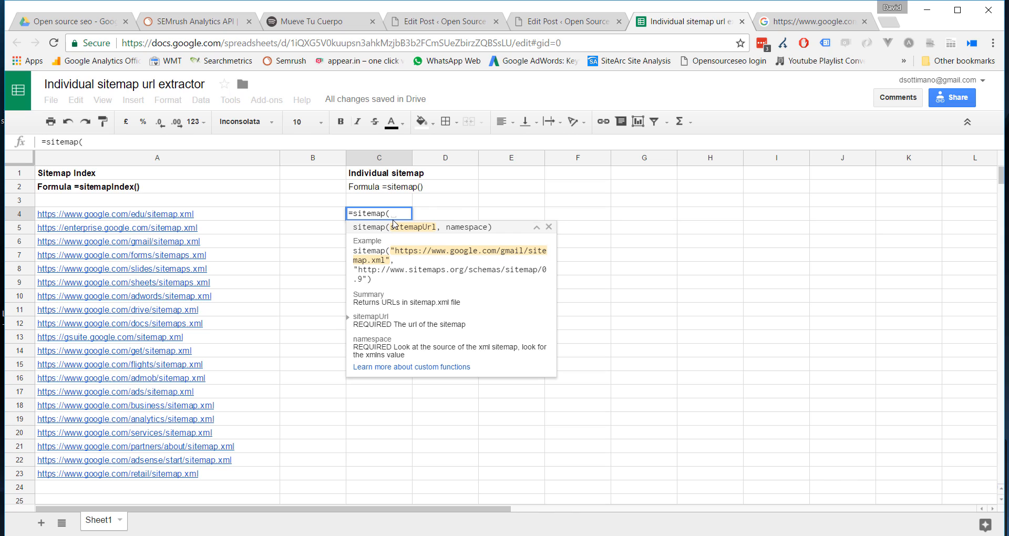
click(312, 213)
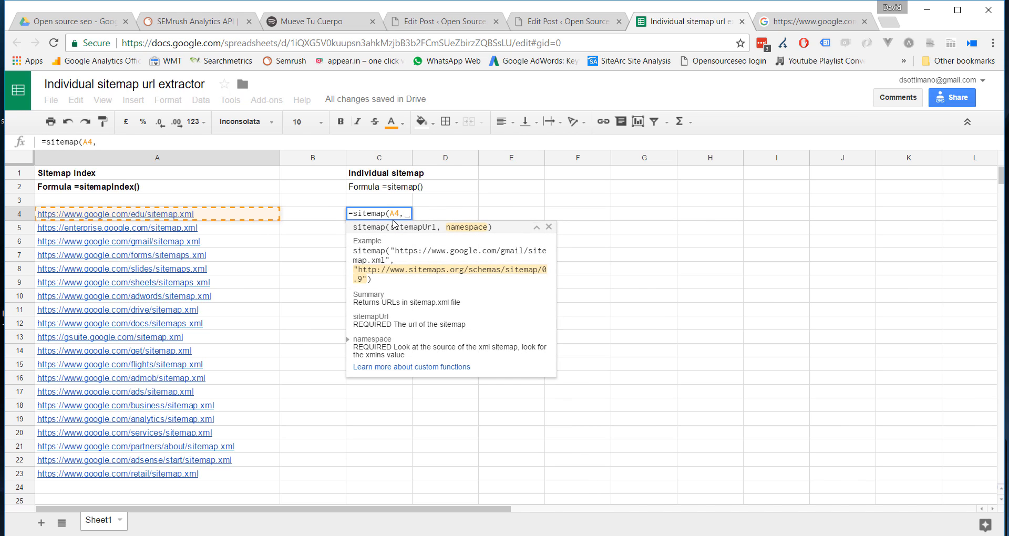
text(")
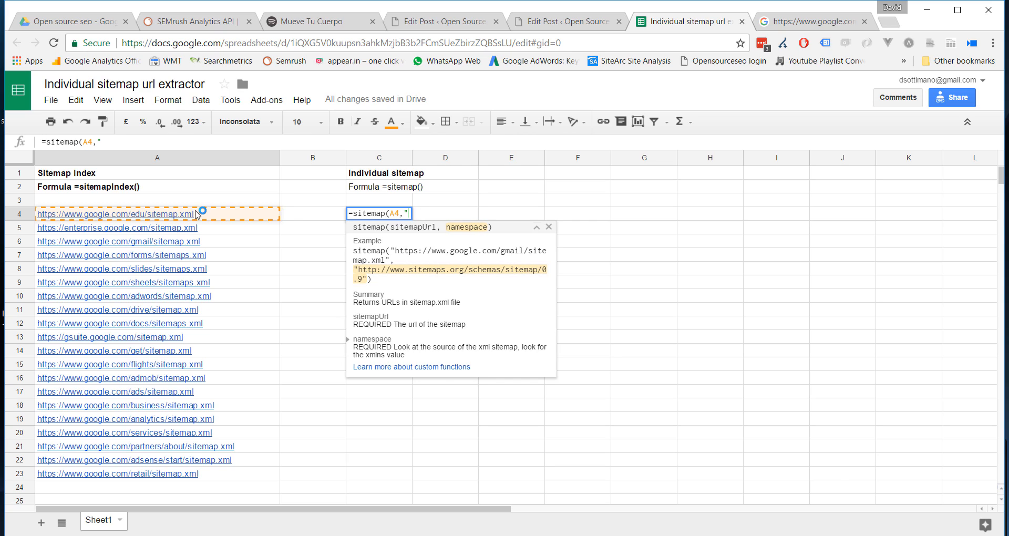
Inspect the first sitemap's source, select its namespace address, and return to Sheets.
right_click(115, 214)
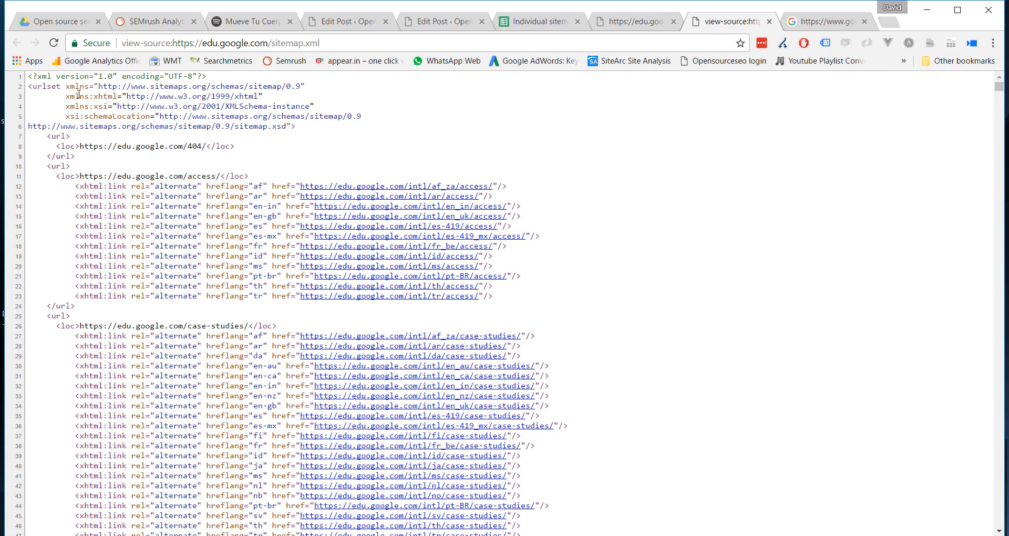
double_click(164, 85)
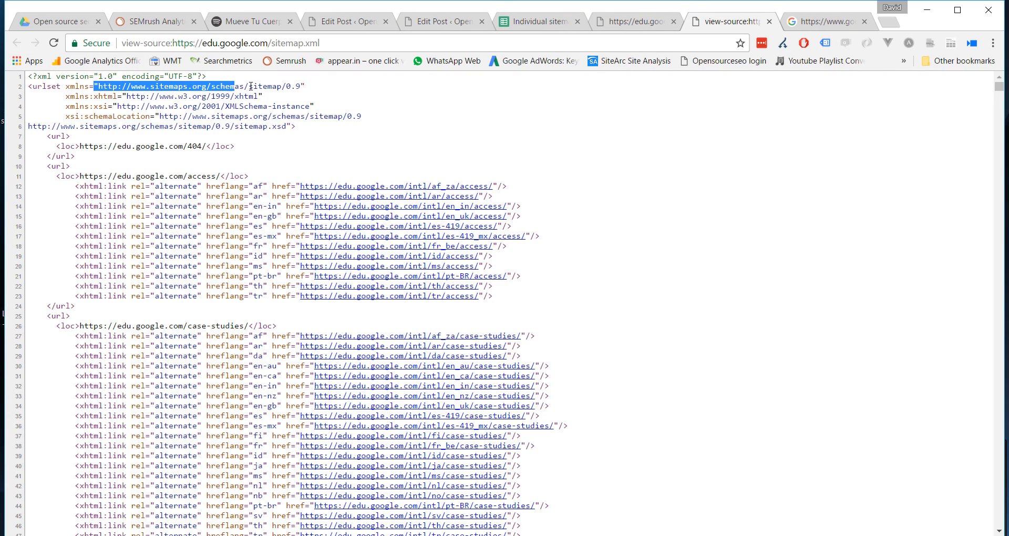
double_click(187, 85)
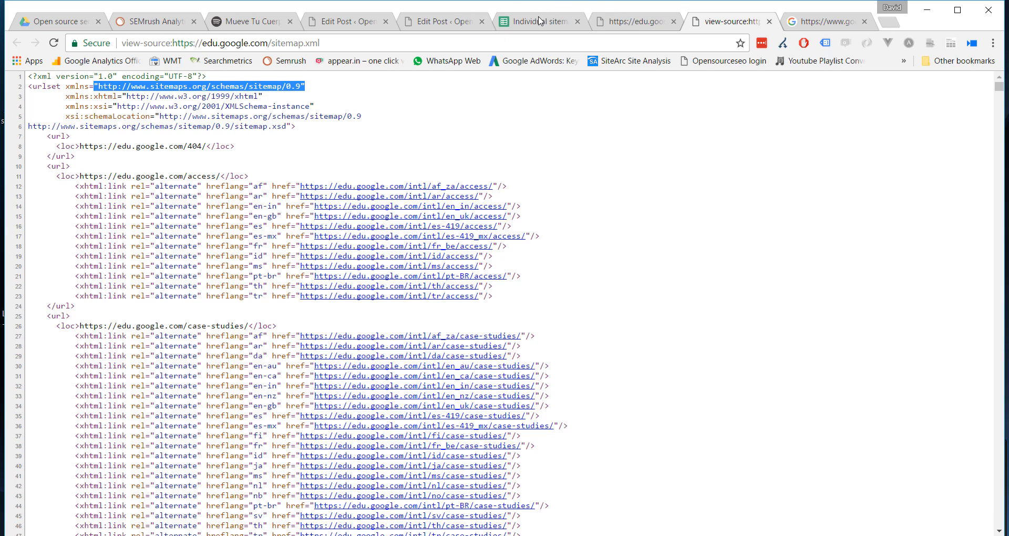
click(538, 22)
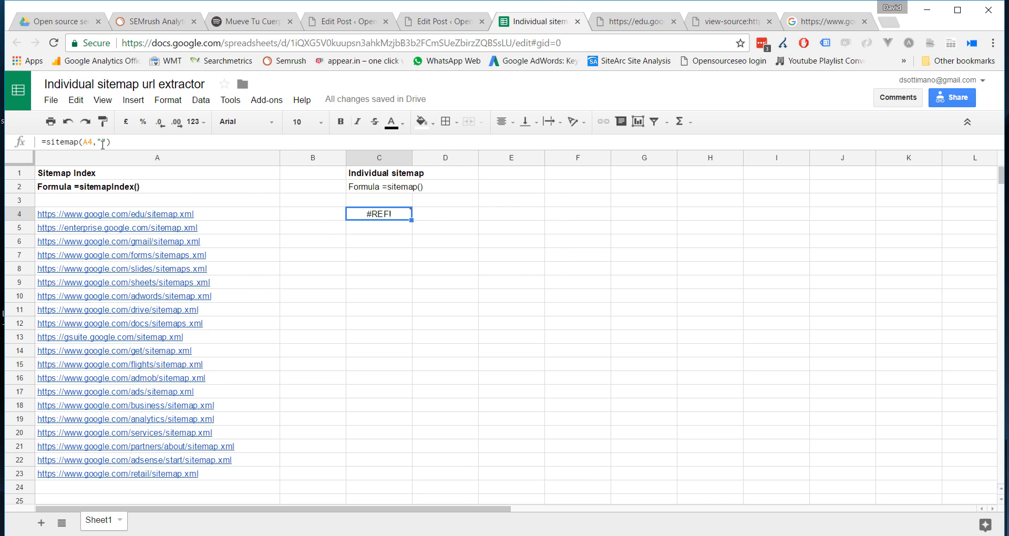